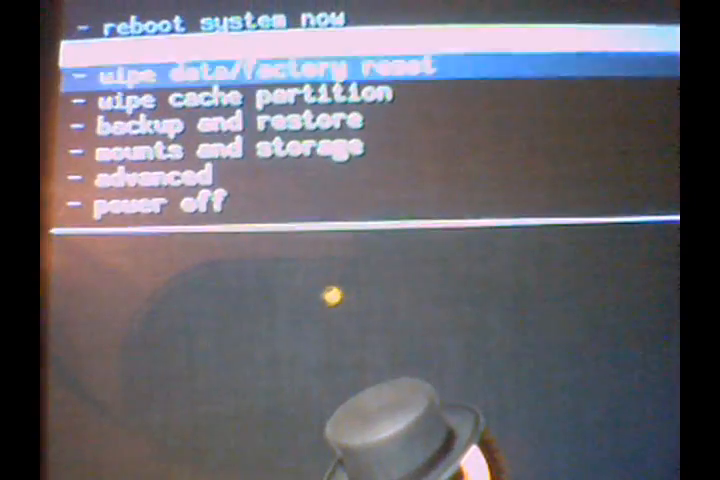
{"action": "scroll", "scroll_direction": "down", "scroll_amount": 3}
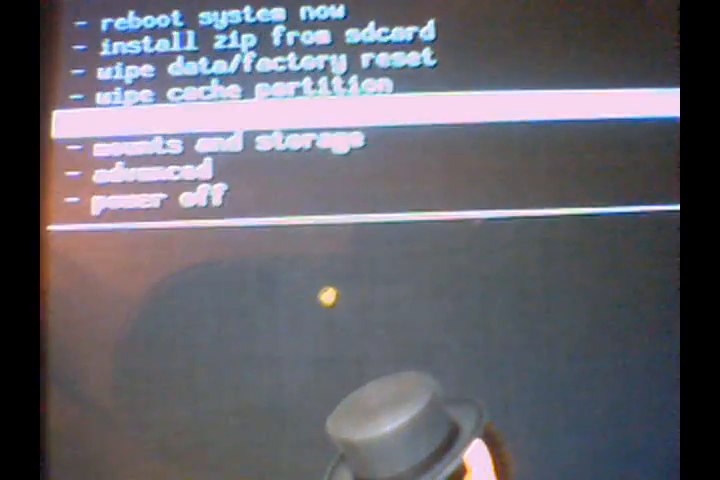